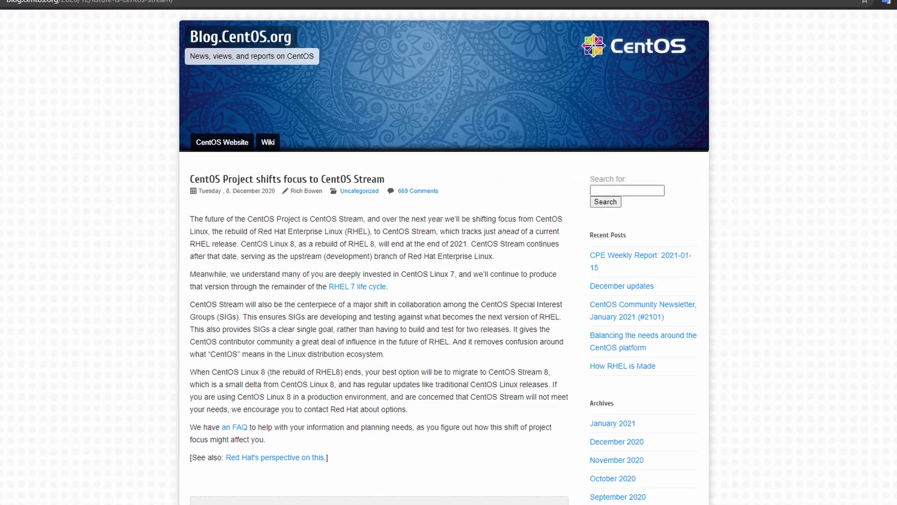
pyautogui.scroll(-3)
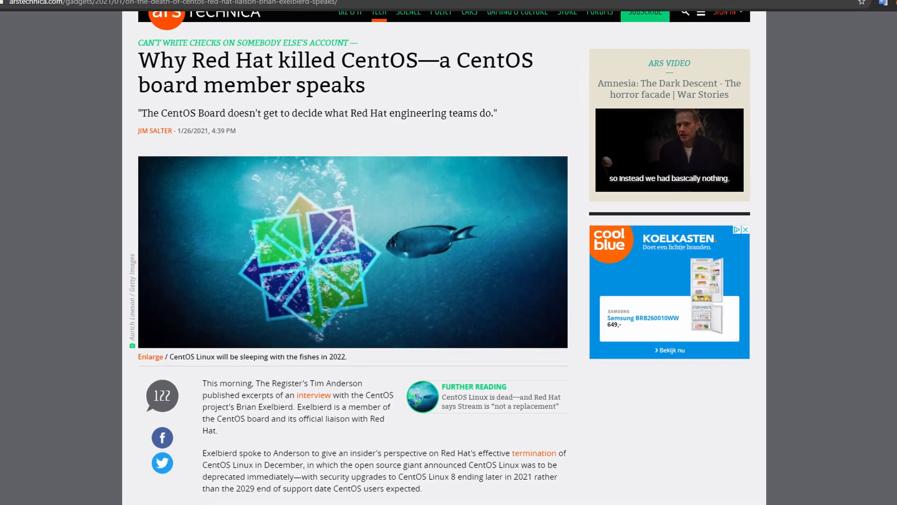
pyautogui.scroll(-3)
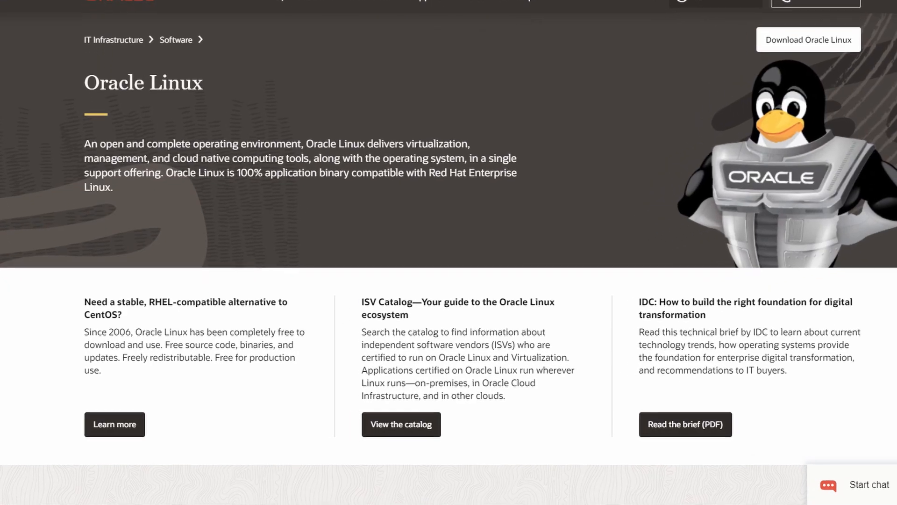
pyautogui.scroll(-3)
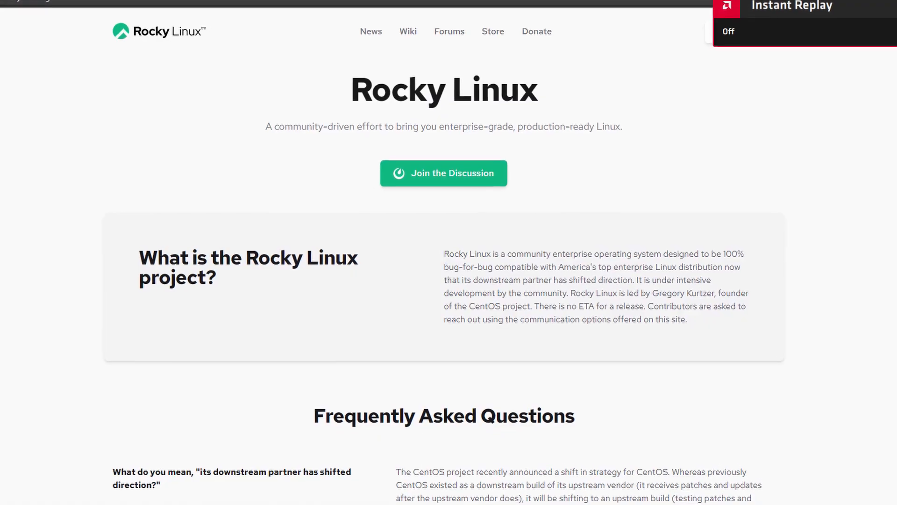
pyautogui.scroll(-3)
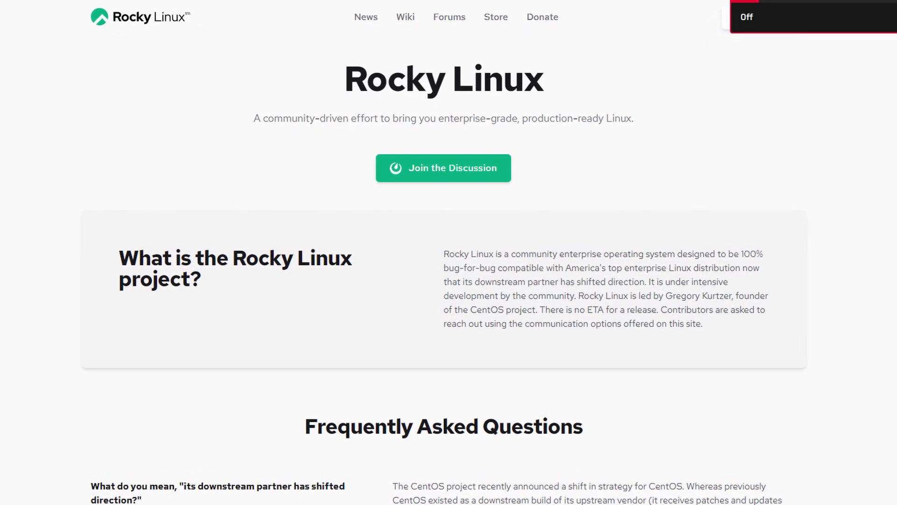
pyautogui.scroll(-3)
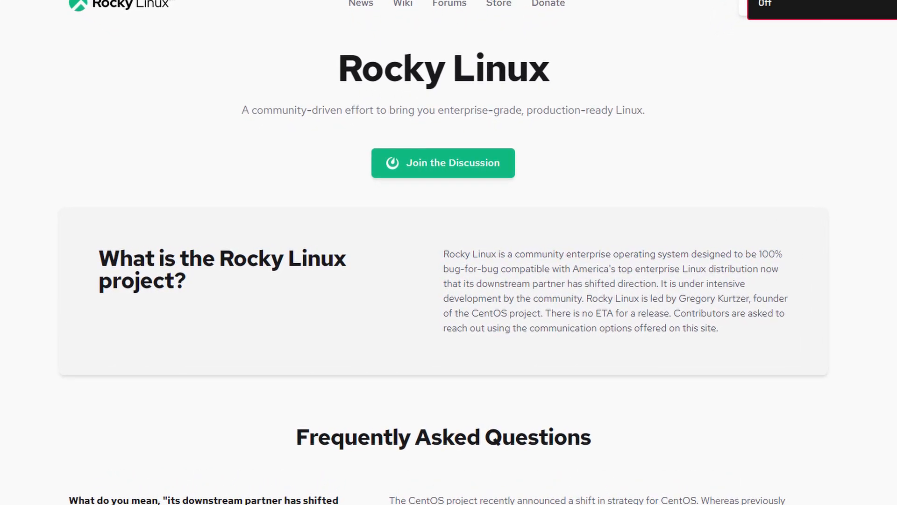